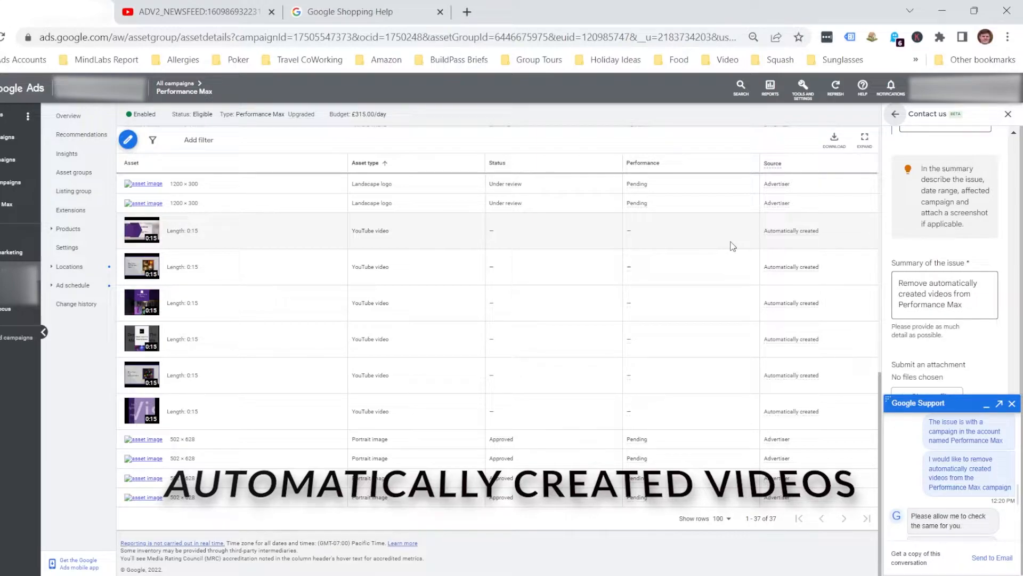
{"action": "mouse_move", "coordinate": [254, 242]}
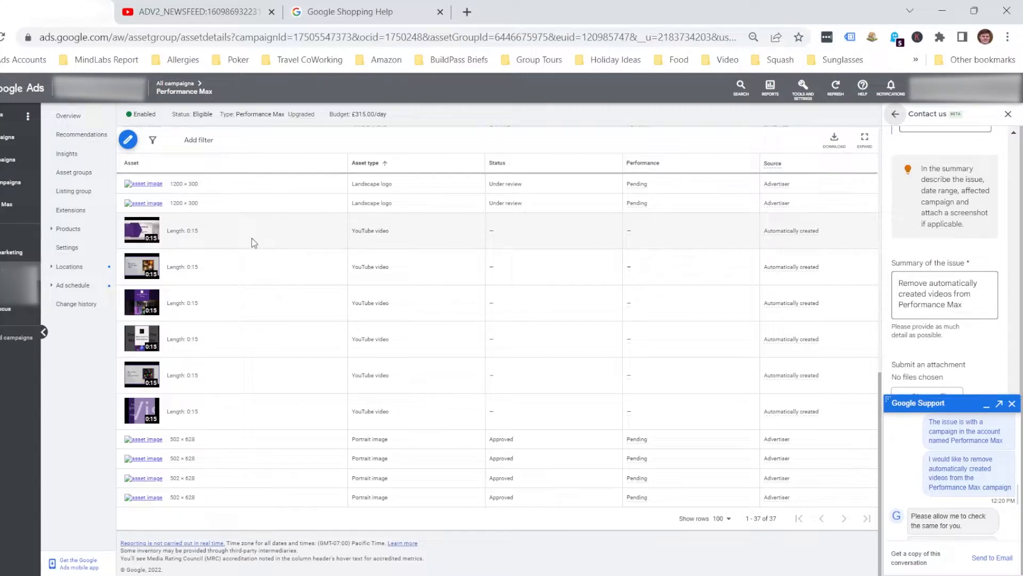
{"action": "mouse_move", "coordinate": [583, 299]}
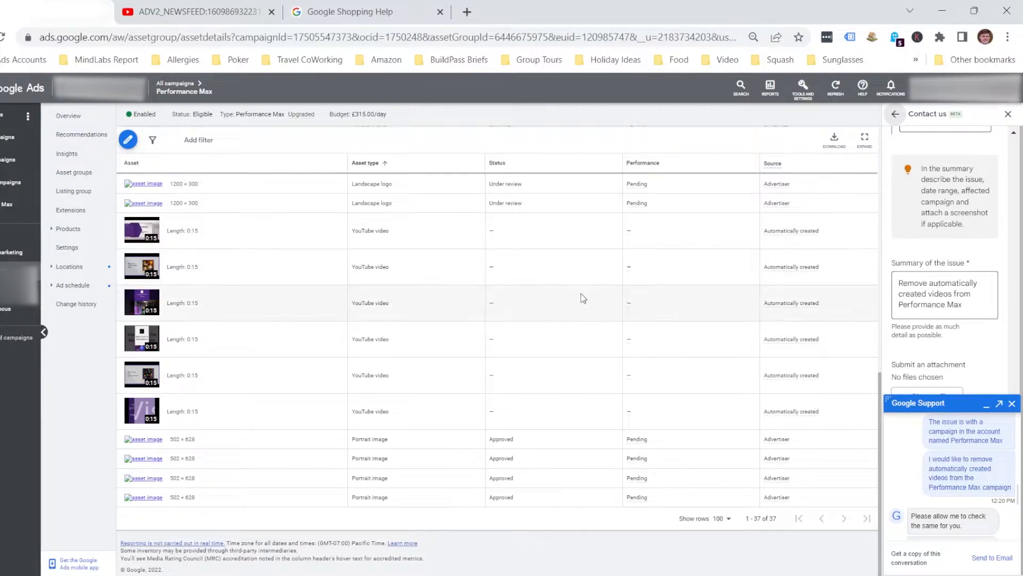
{"action": "mouse_move", "coordinate": [790, 237]}
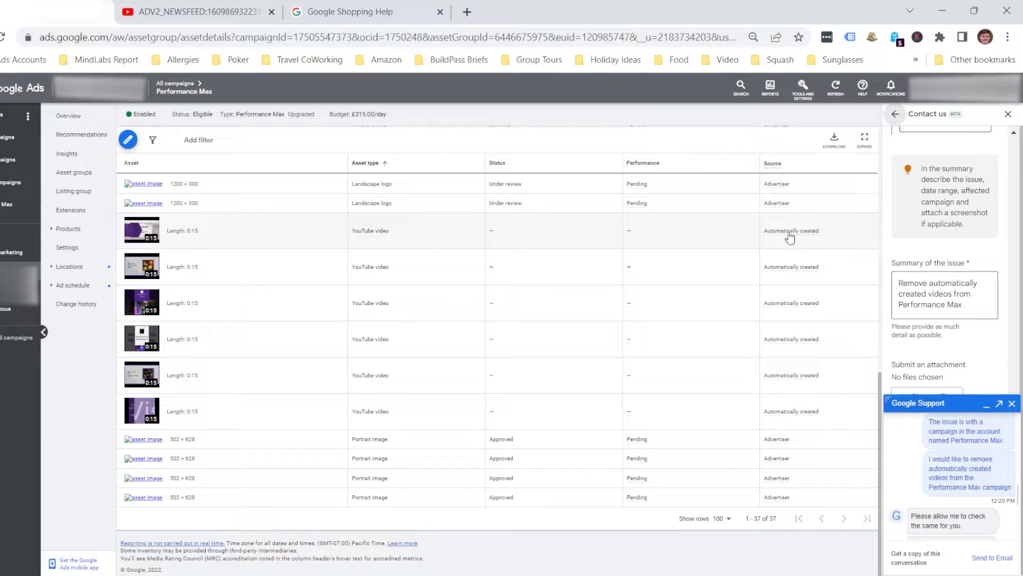
{"action": "mouse_move", "coordinate": [790, 230]}
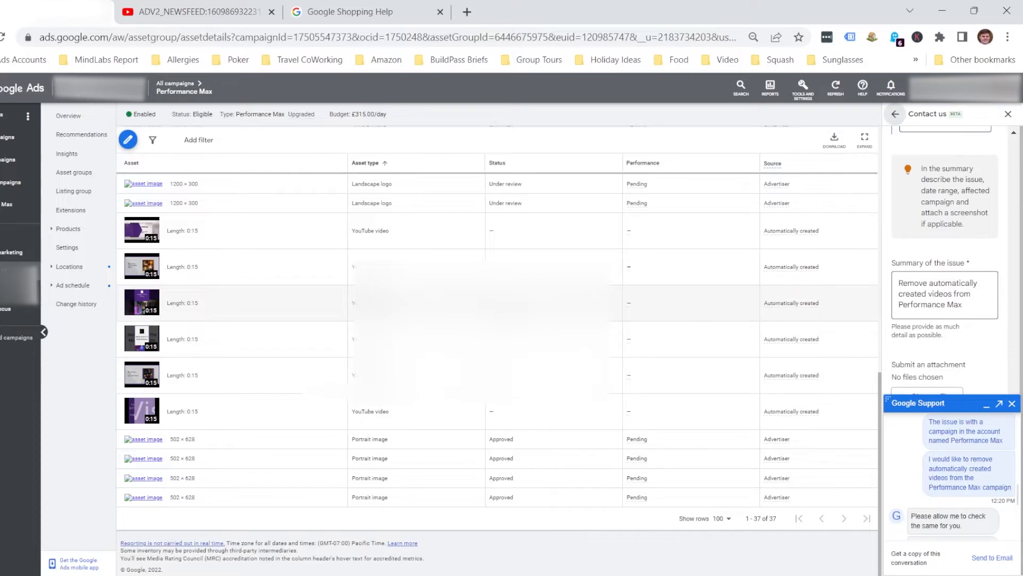
{"action": "mouse_move", "coordinate": [913, 462]}
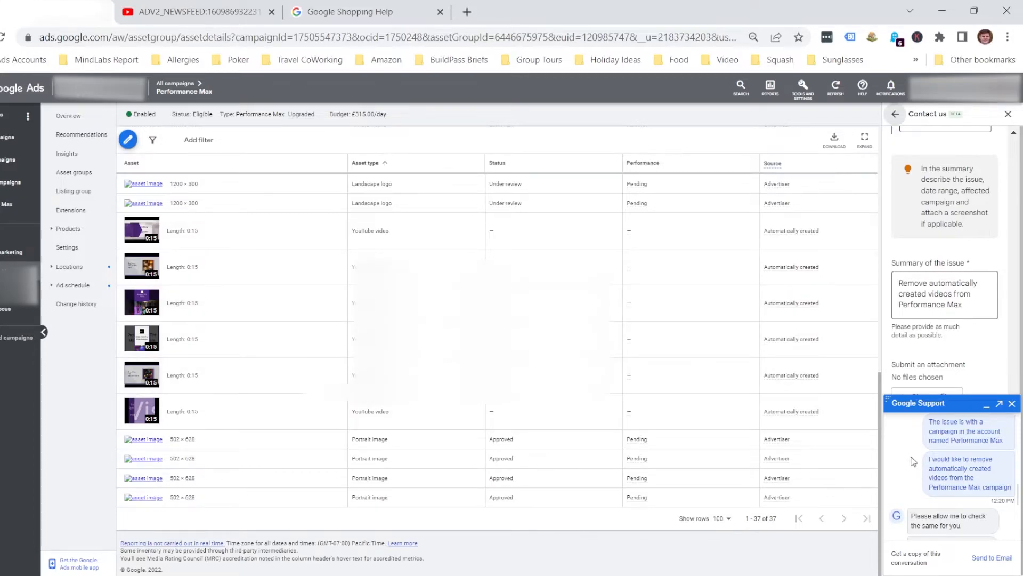
{"action": "mouse_move", "coordinate": [929, 475]}
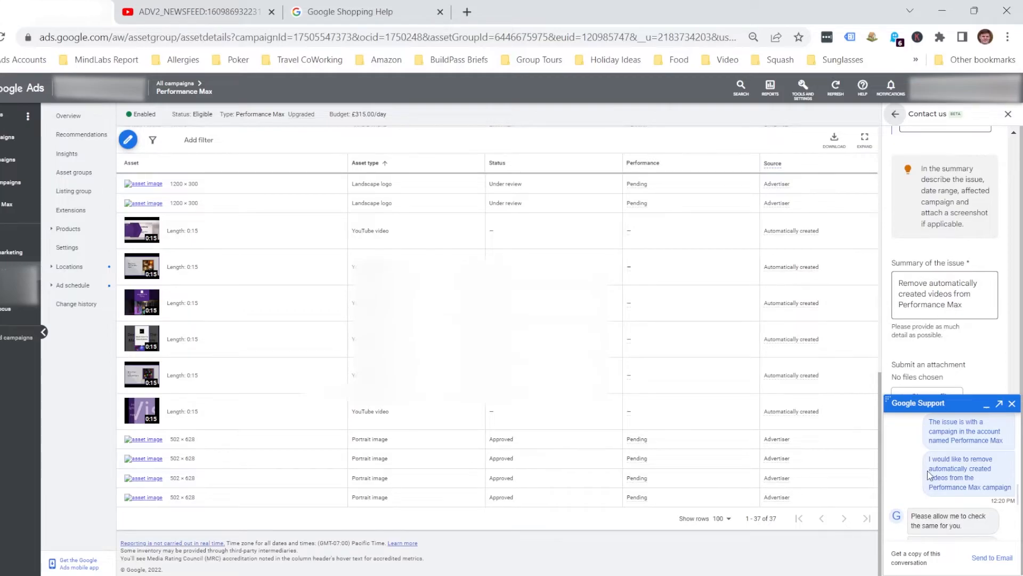
{"action": "mouse_move", "coordinate": [1018, 501]}
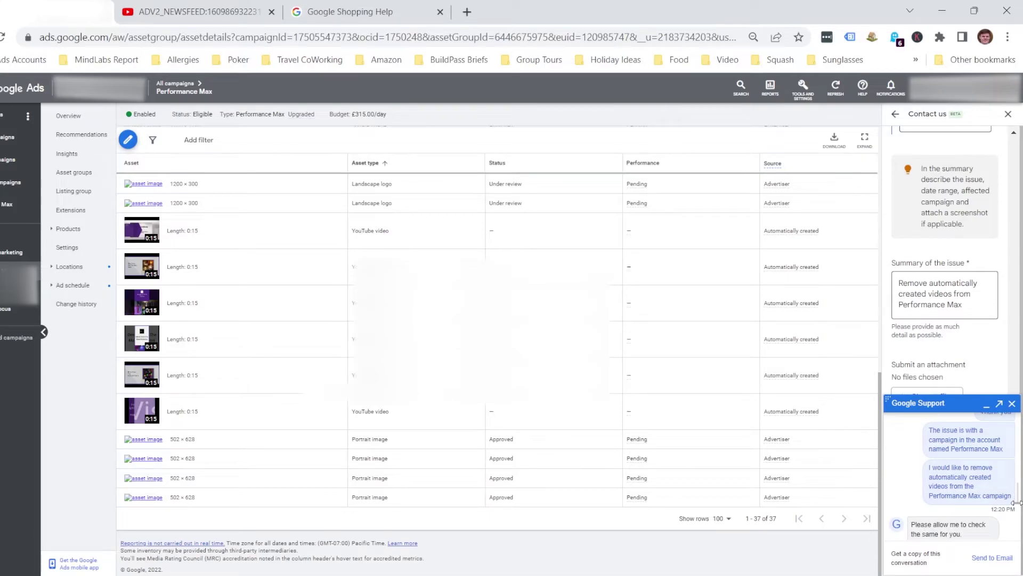
Step: Reach the support.google.com link in the chat and switch to the Google Shopping Help page with the open case
{"action": "scroll", "scroll_direction": "down", "scroll_amount": 3}
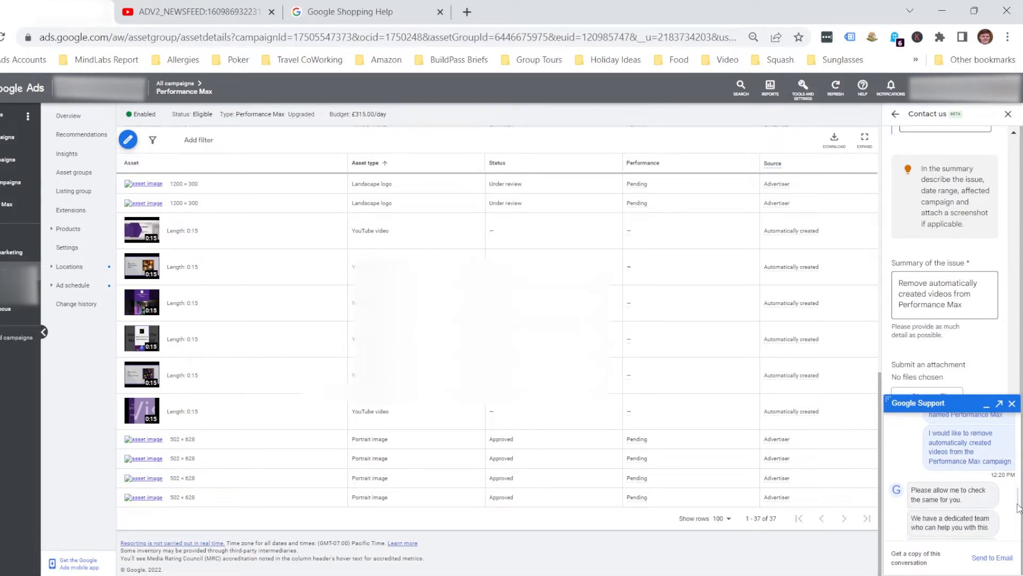
{"action": "scroll", "scroll_direction": "down", "scroll_amount": 3}
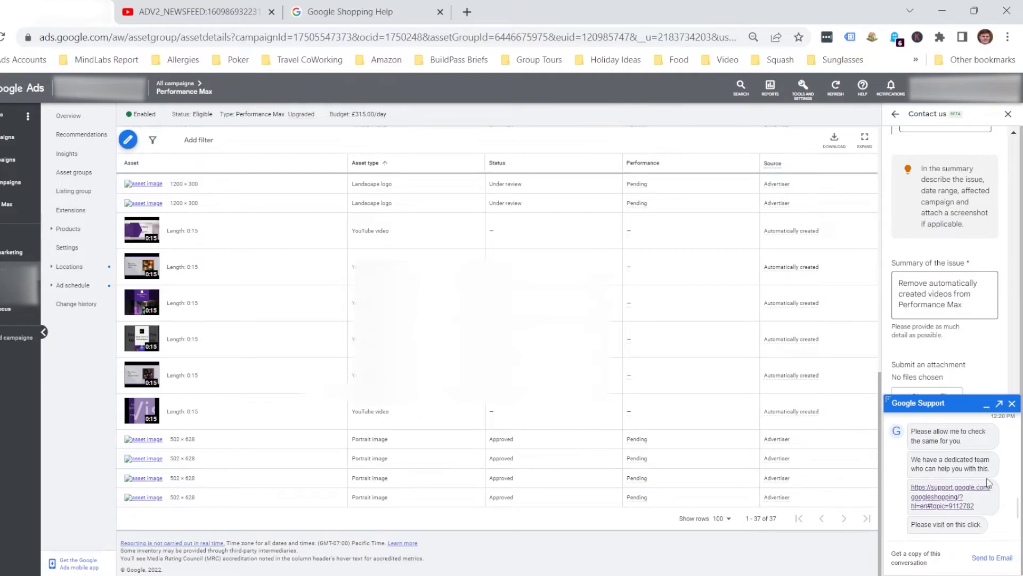
{"action": "mouse_move", "coordinate": [990, 477]}
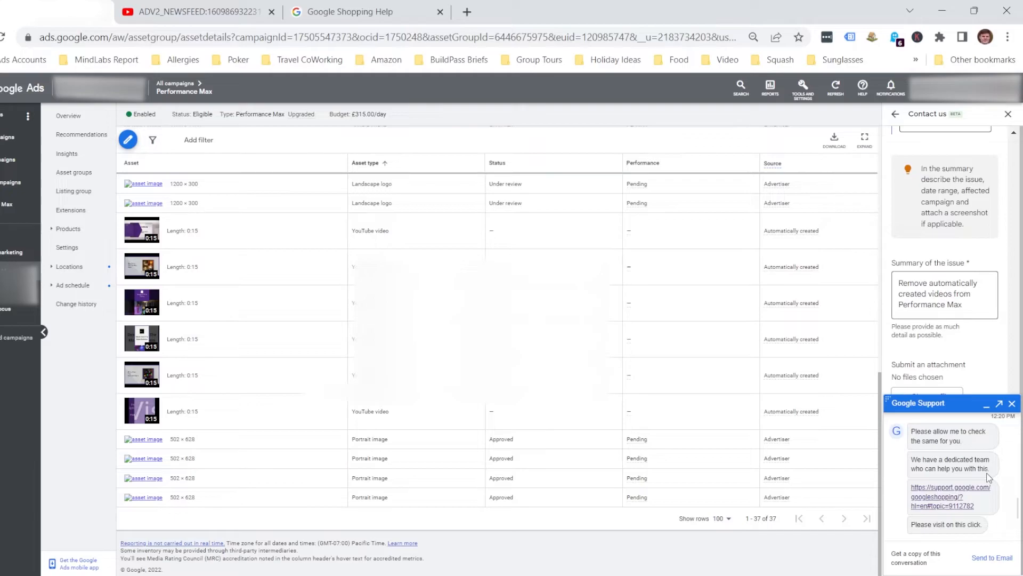
{"action": "mouse_move", "coordinate": [954, 488]}
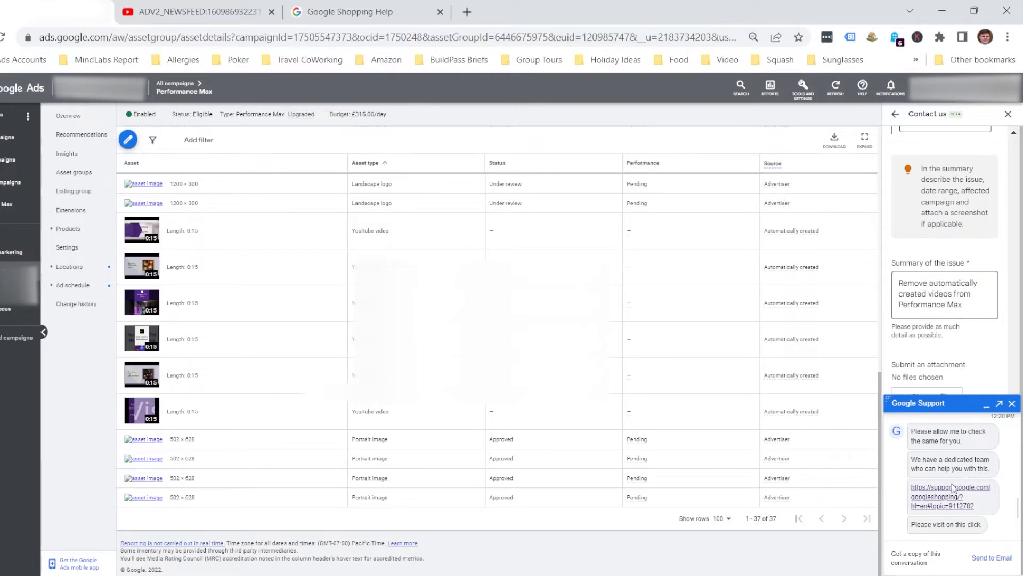
{"action": "mouse_move", "coordinate": [949, 495]}
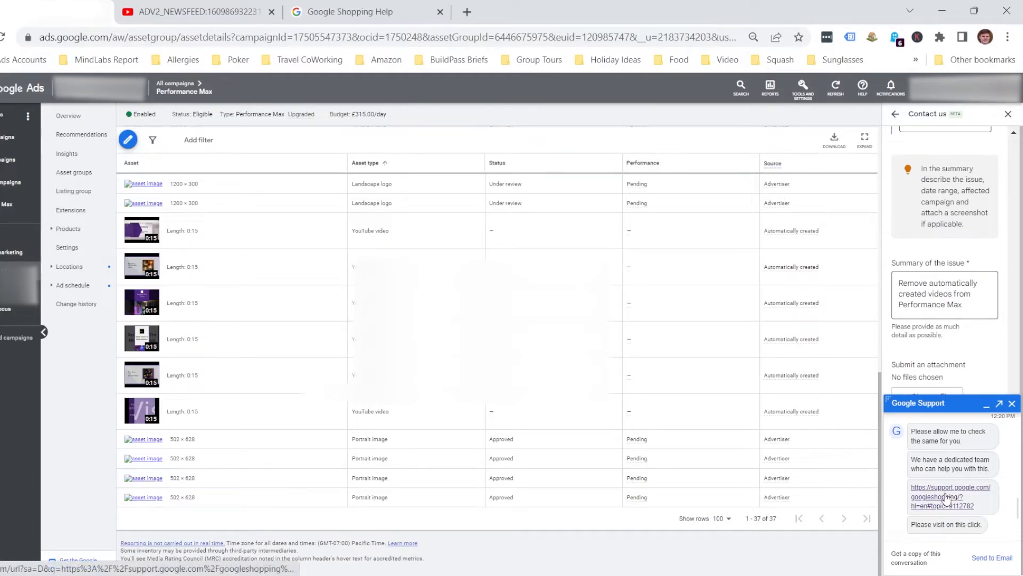
{"action": "mouse_move", "coordinate": [950, 495]}
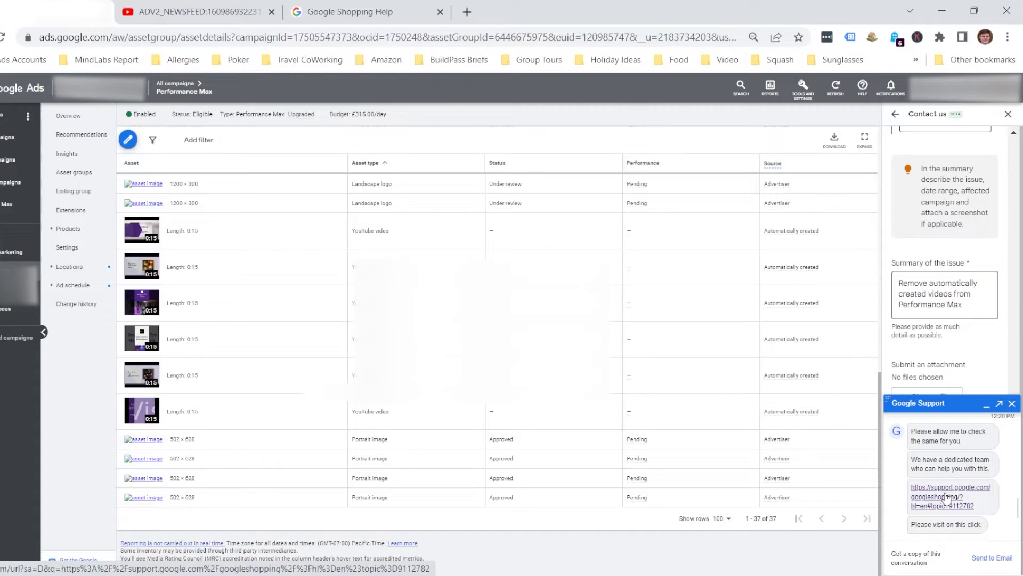
{"action": "mouse_move", "coordinate": [381, 11]}
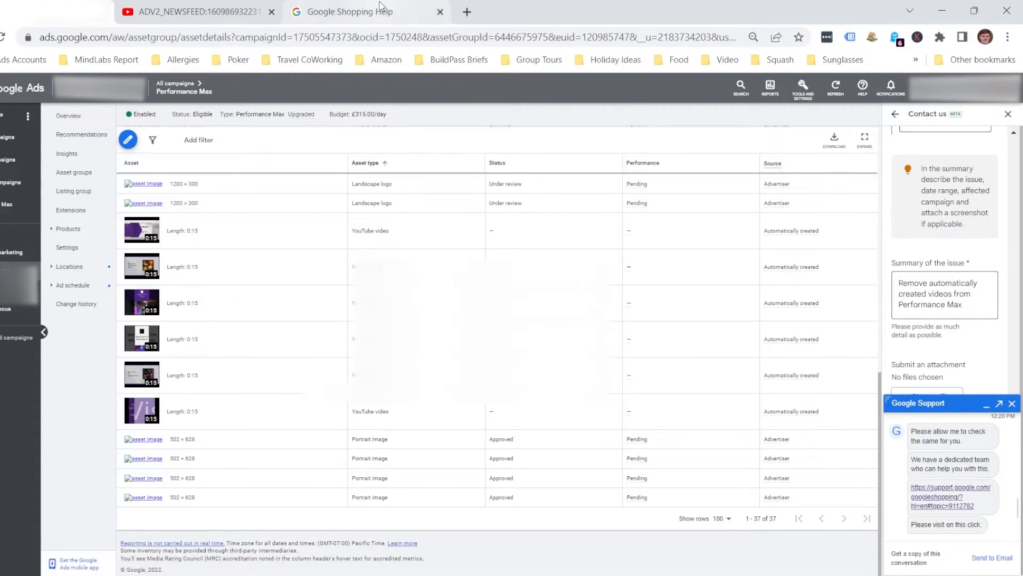
{"action": "mouse_move", "coordinate": [366, 11]}
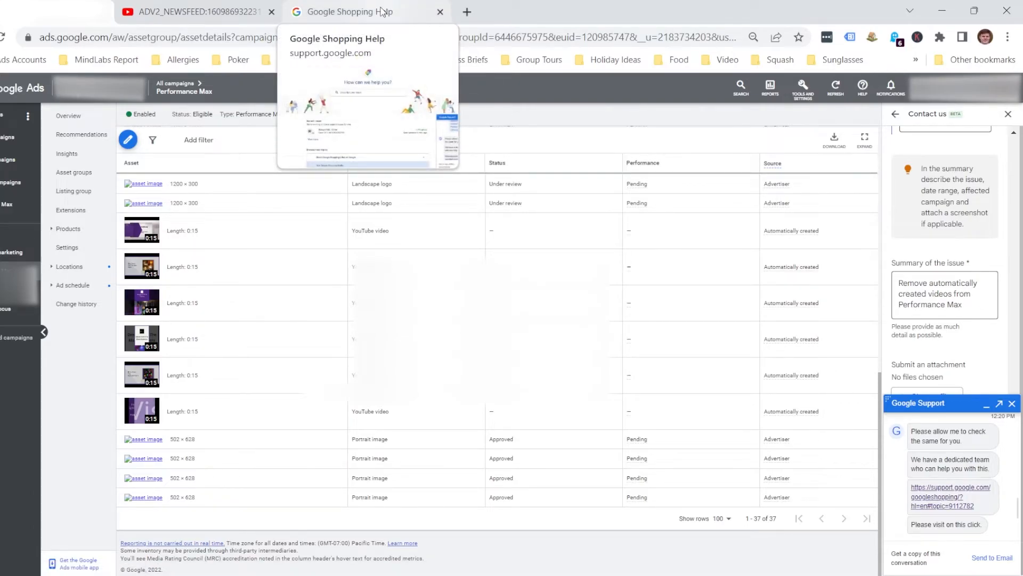
{"action": "left_click", "coordinate": [366, 11]}
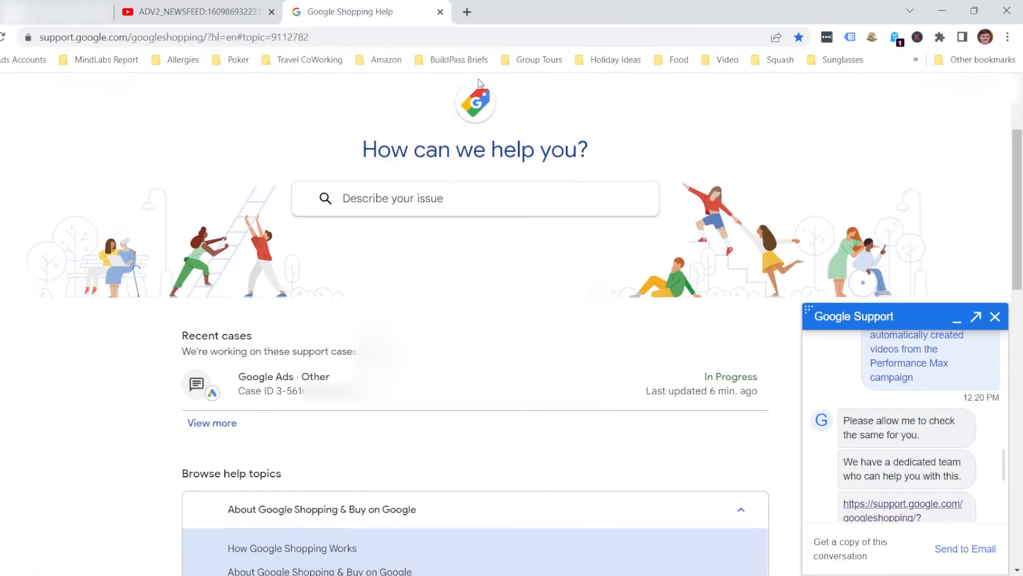
{"action": "mouse_move", "coordinate": [788, 270]}
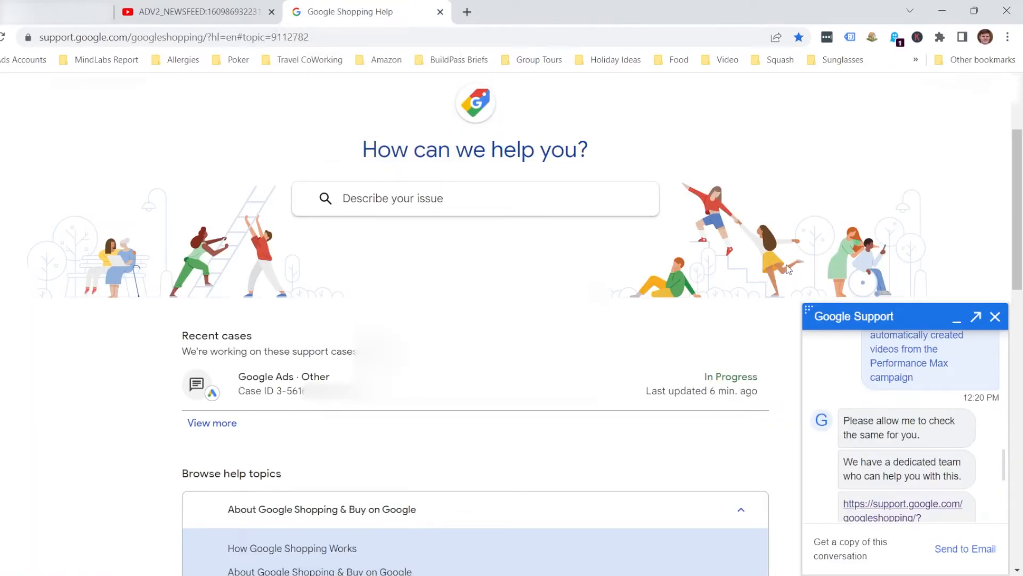